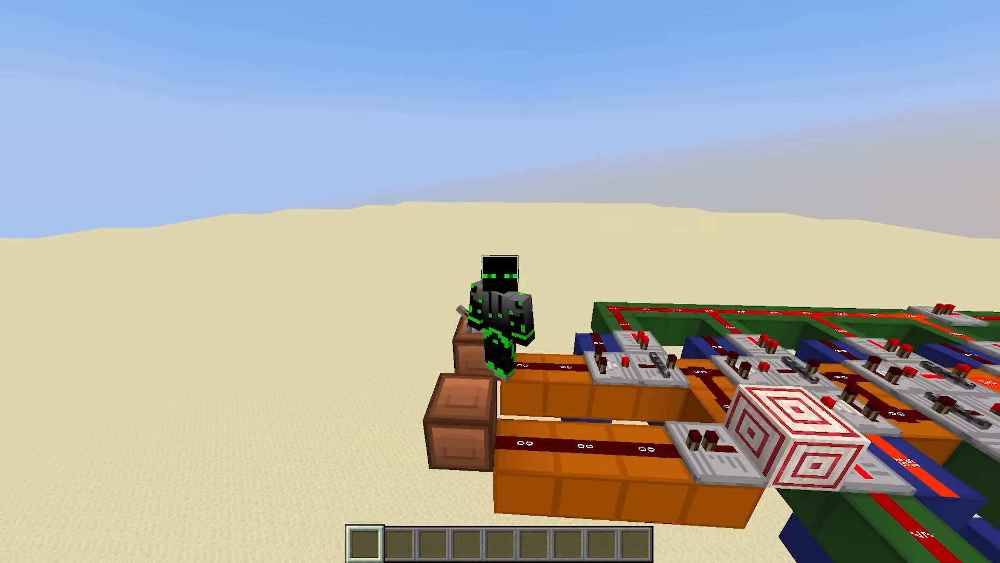
pyautogui.moveTo(500, 281)
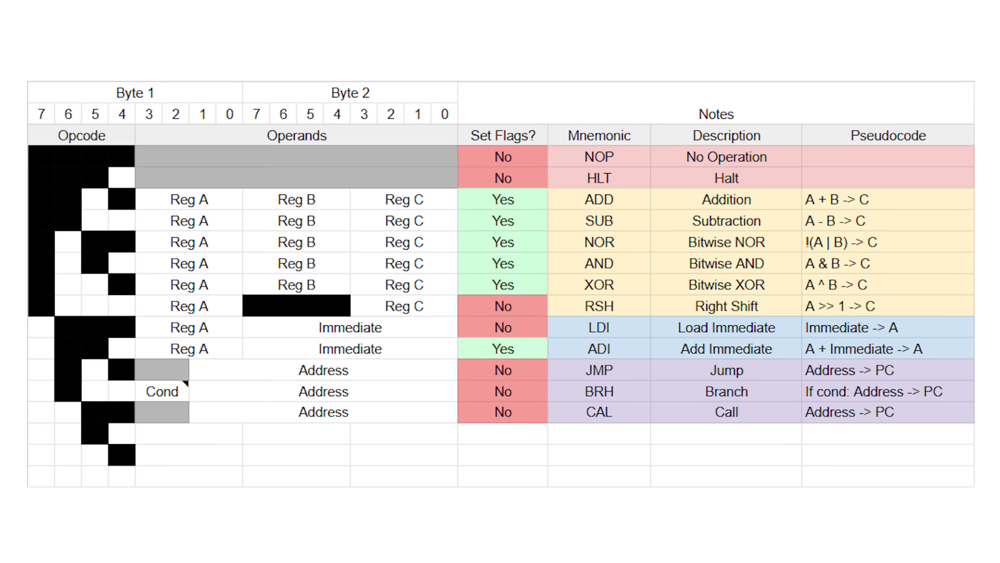
# Select the CAL row's Call cell and its Address -> PC cell in the instruction table.
pyautogui.click(322, 411)
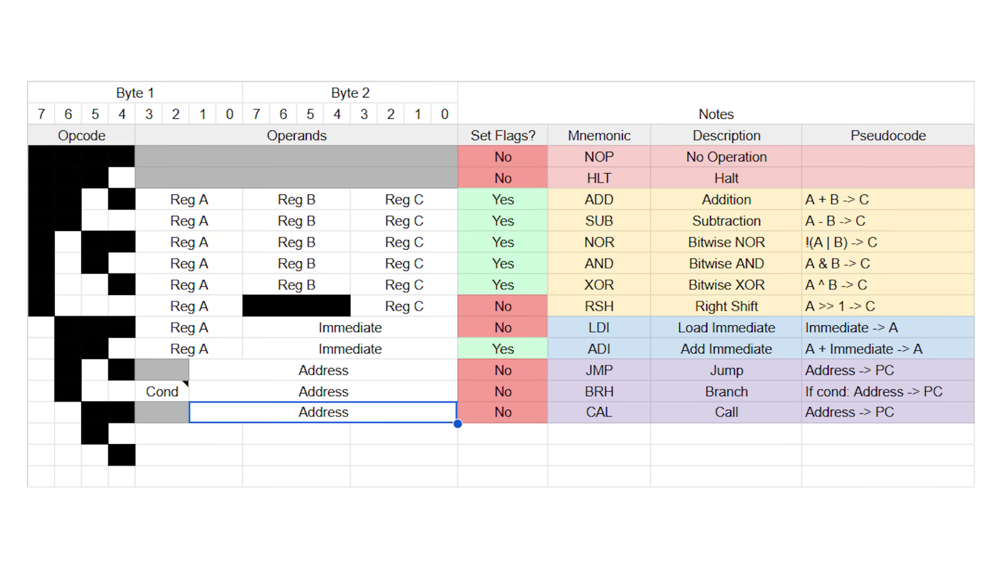
pyautogui.click(886, 412)
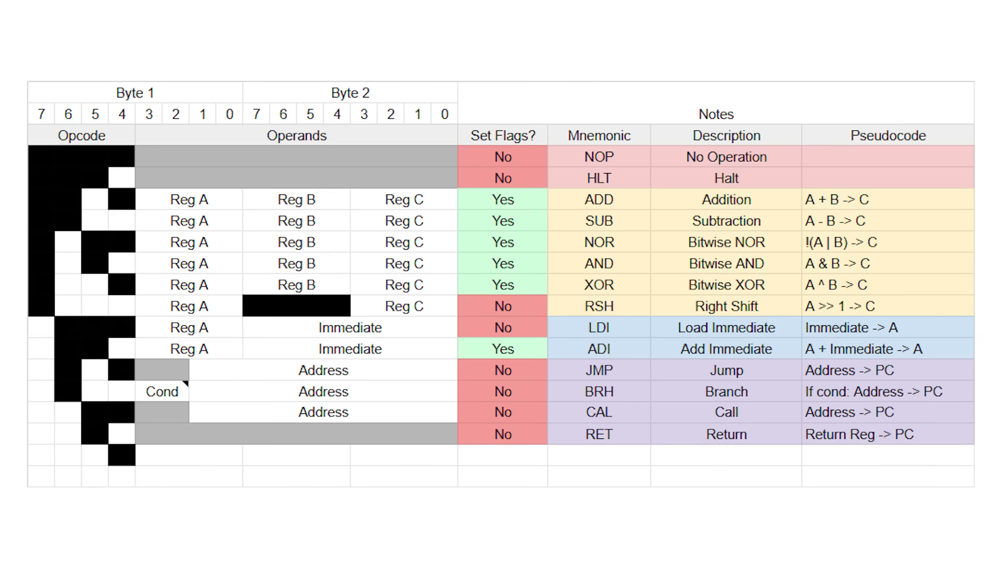
# Select the new RET row and its Return Reg -> PC operand cell.
pyautogui.click(293, 433)
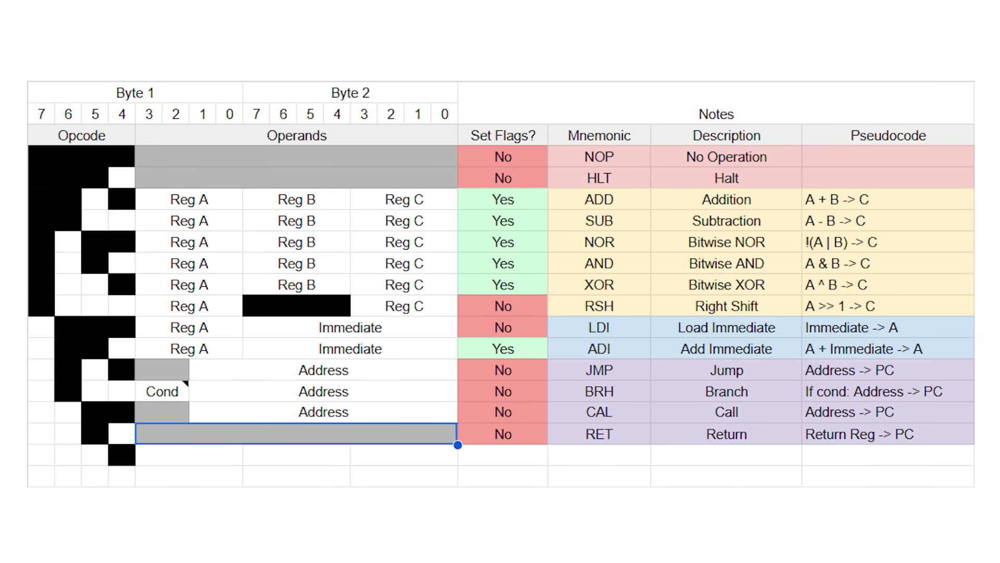
pyautogui.click(887, 433)
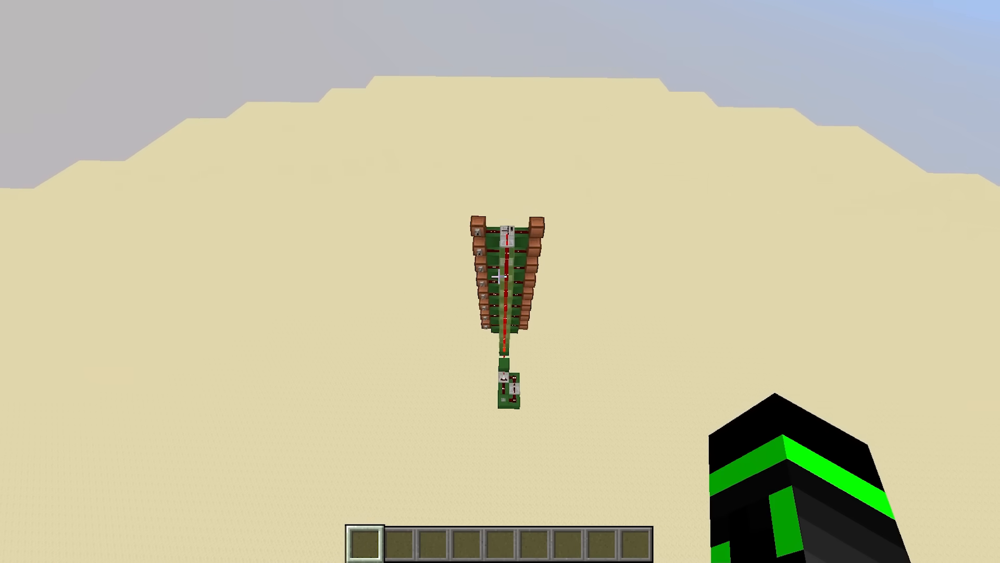
pyautogui.moveTo(500, 282)
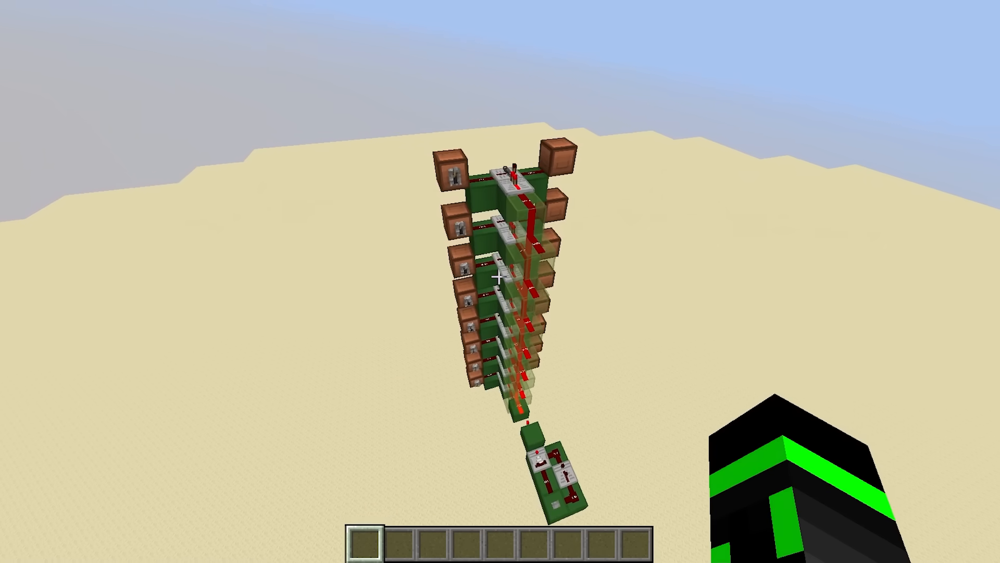
pyautogui.moveTo(500, 281)
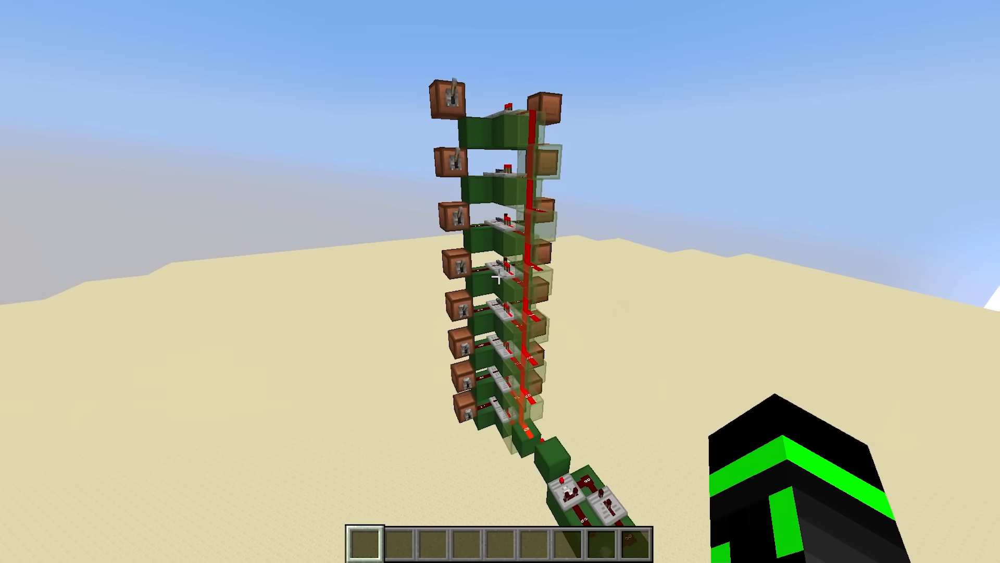
pyautogui.moveTo(500, 280)
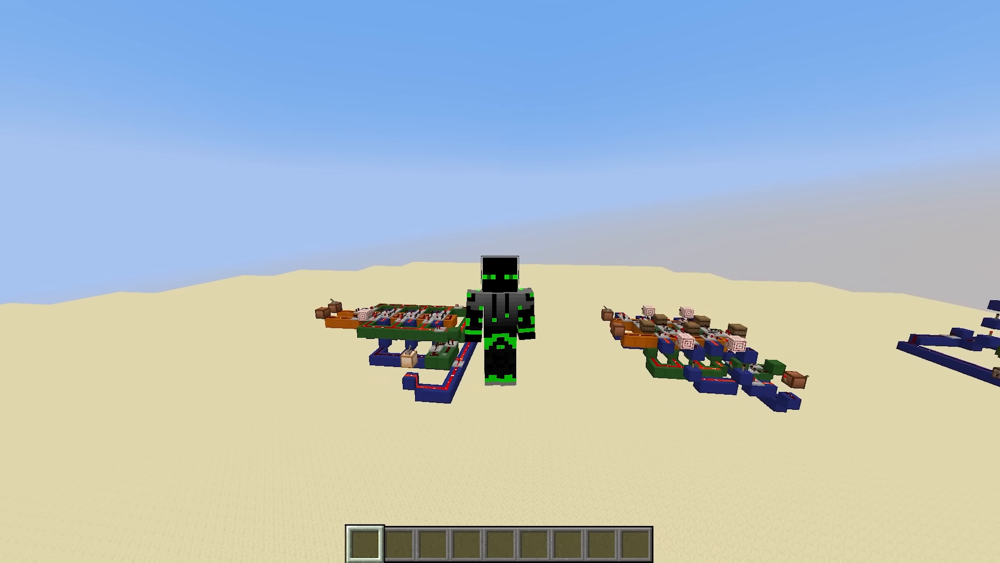
pyautogui.moveTo(500, 281)
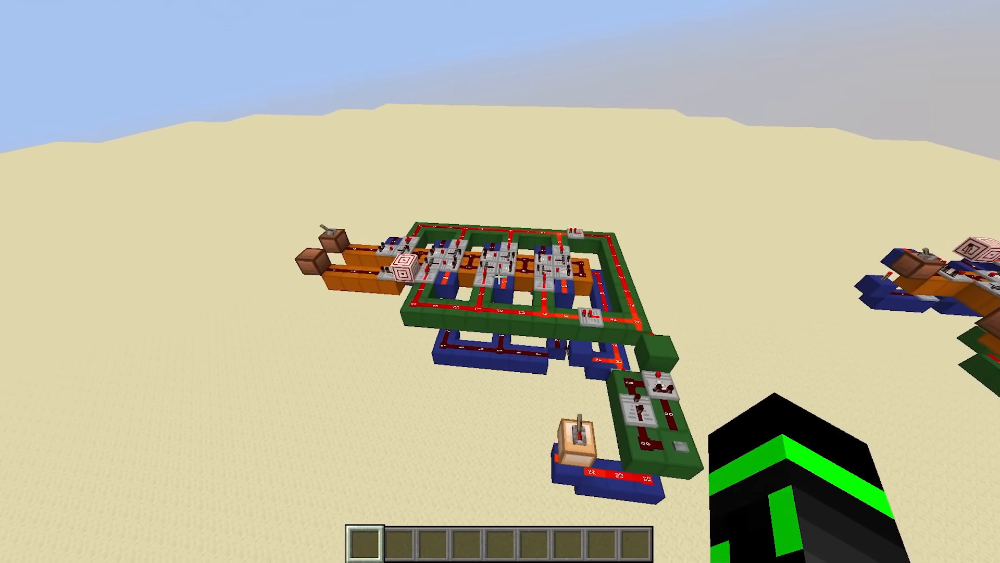
pyautogui.moveTo(500, 281)
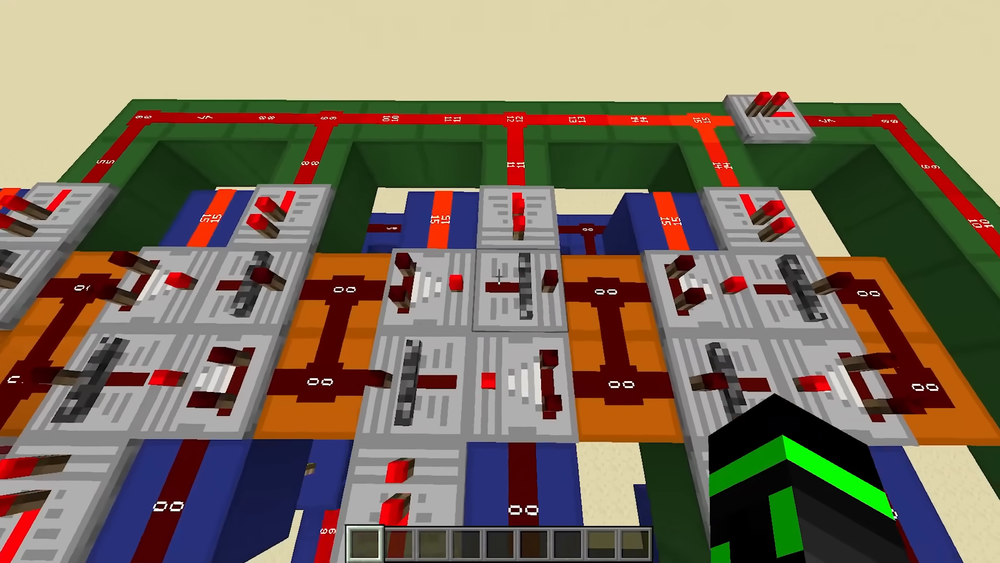
pyautogui.moveTo(500, 282)
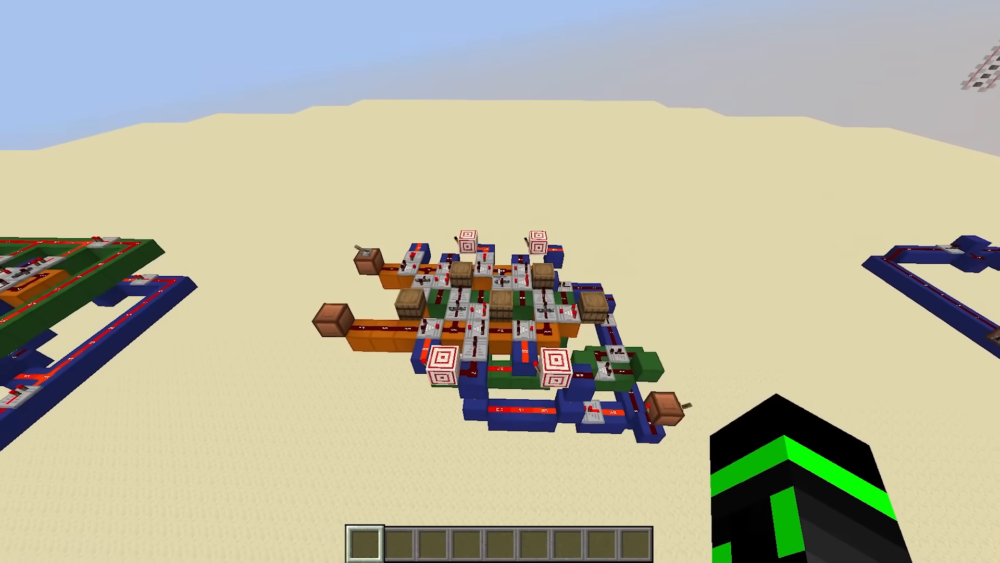
pyautogui.moveTo(500, 281)
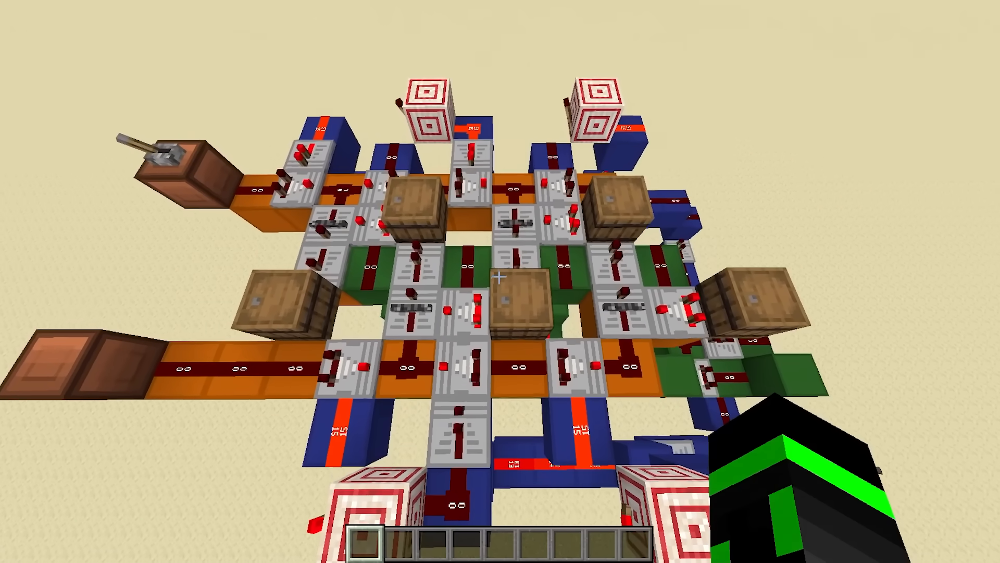
pyautogui.moveTo(500, 281)
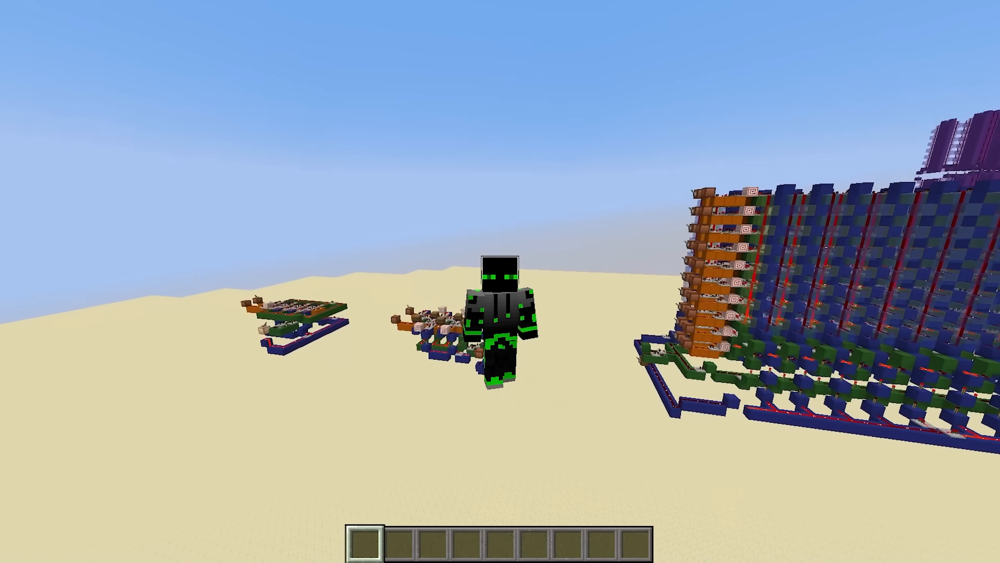
pyautogui.moveTo(501, 281)
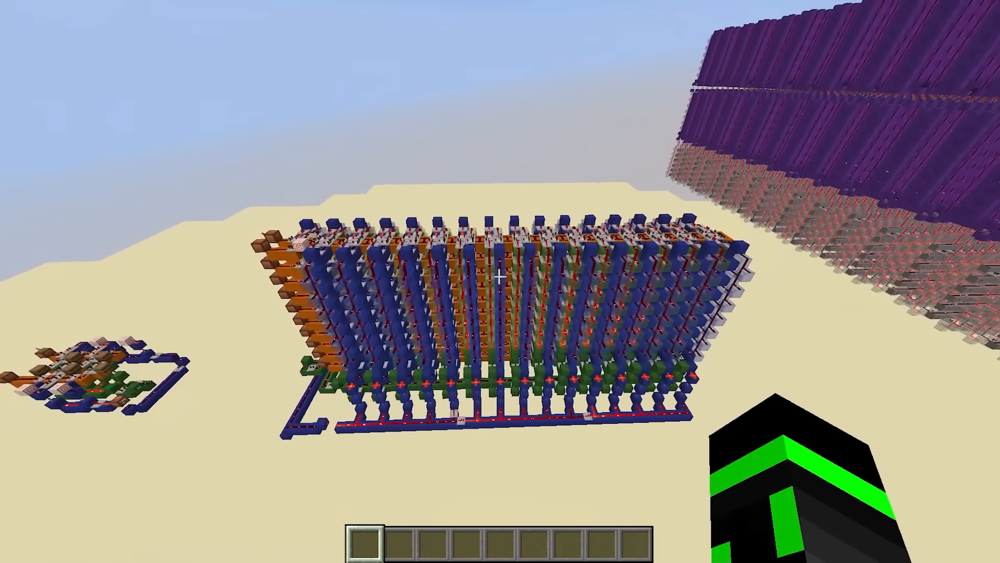
pyautogui.moveTo(500, 281)
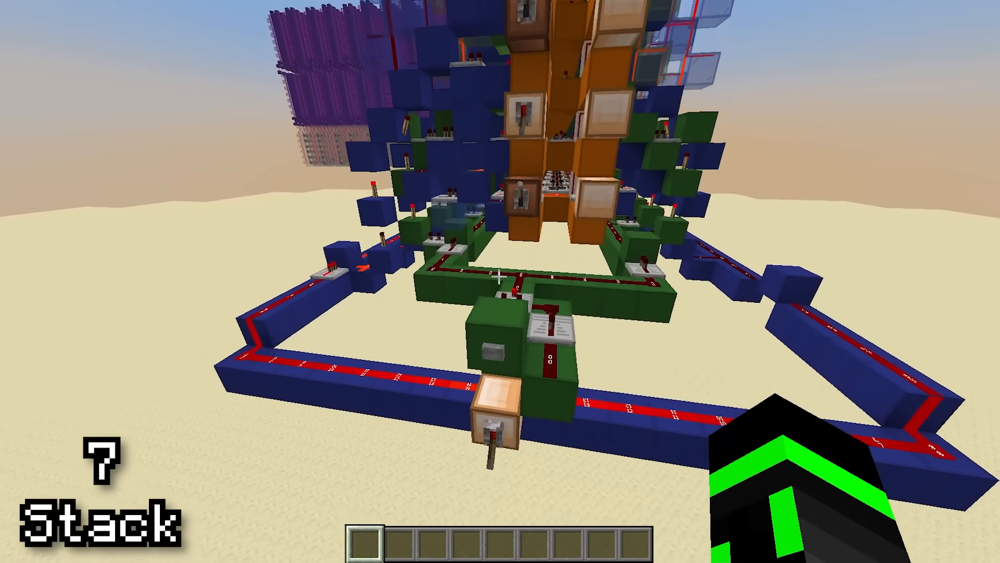
pyautogui.moveTo(500, 282)
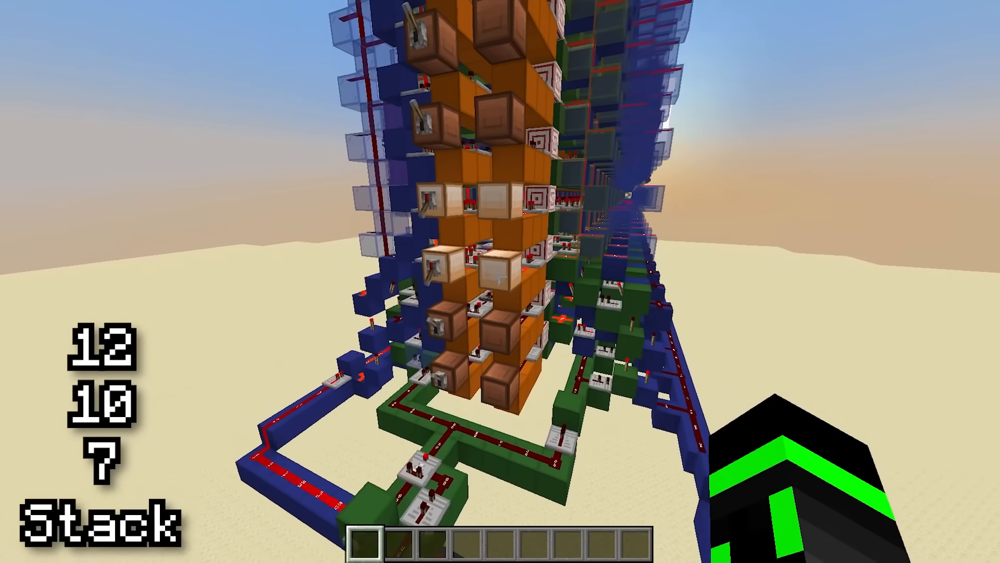
pyautogui.moveTo(501, 281)
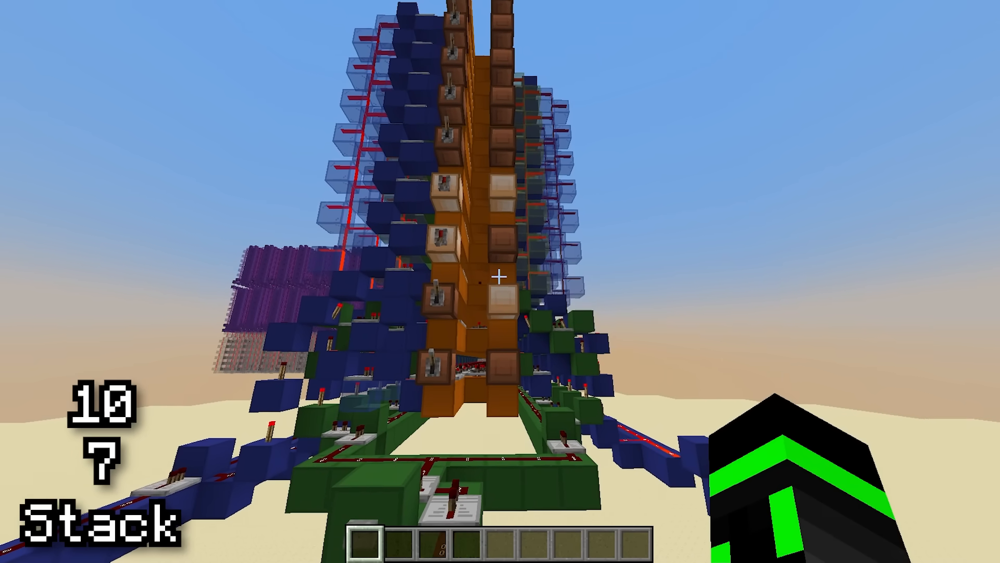
pyautogui.moveTo(500, 275)
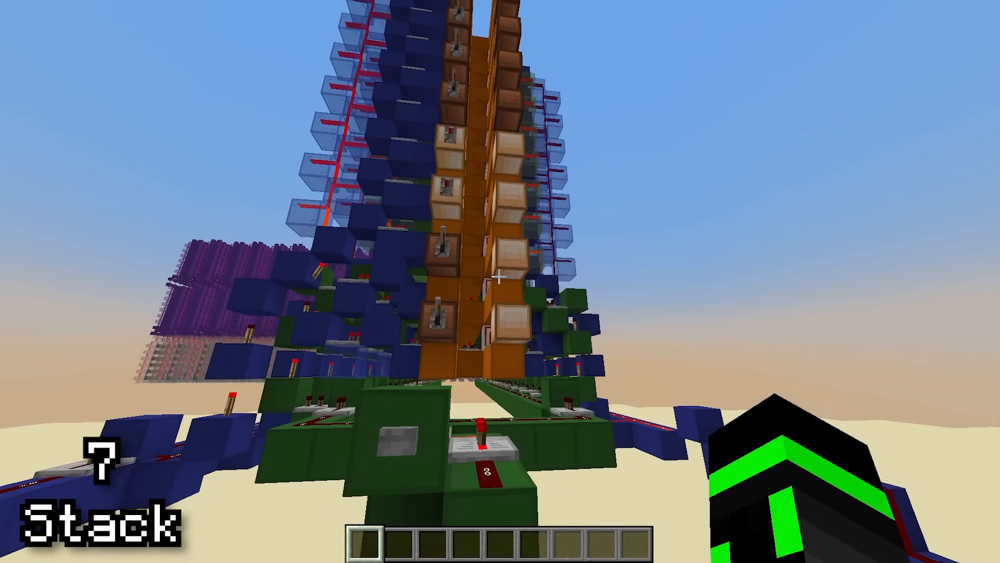
pyautogui.moveTo(500, 277)
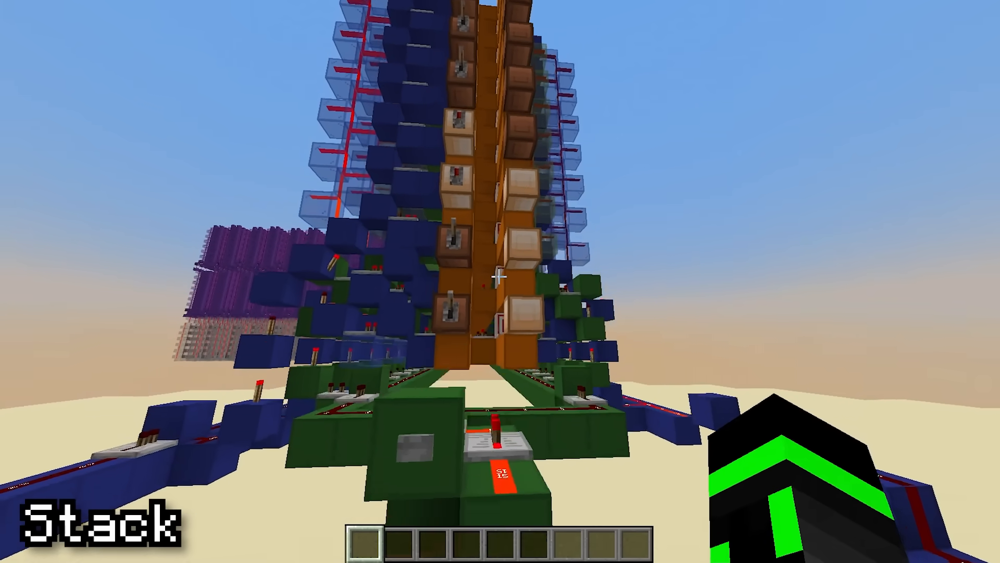
pyautogui.moveTo(501, 281)
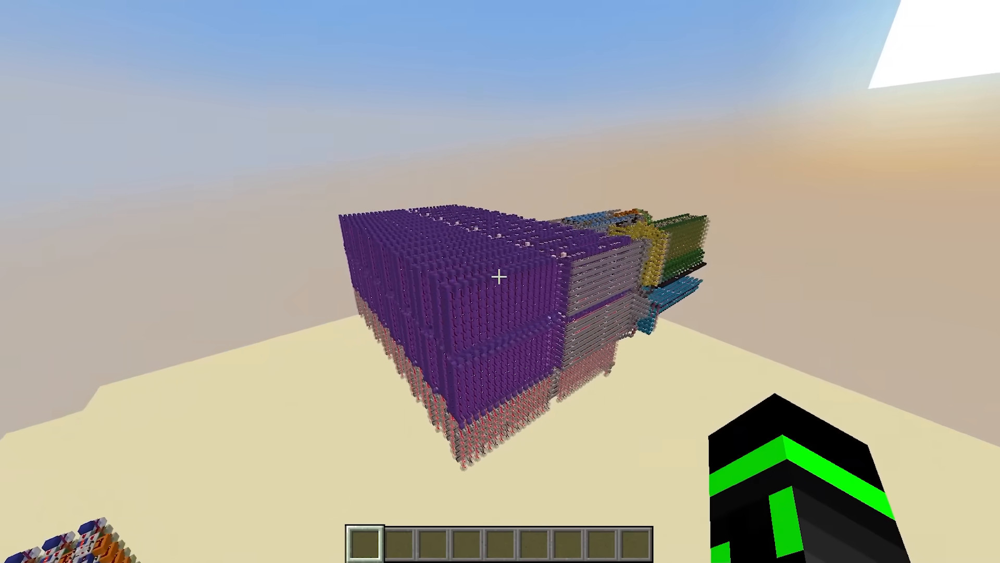
pyautogui.moveTo(500, 281)
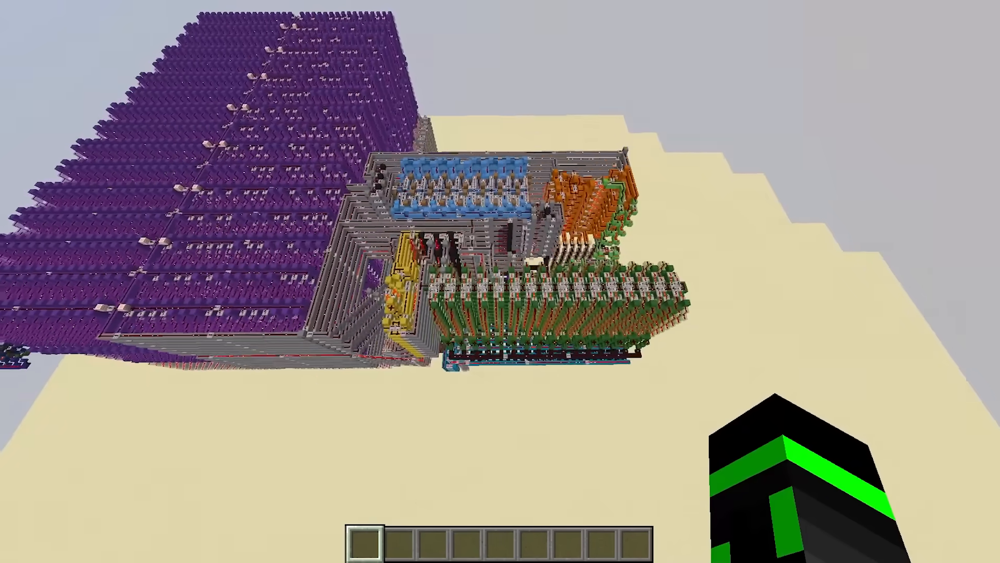
pyautogui.moveTo(501, 282)
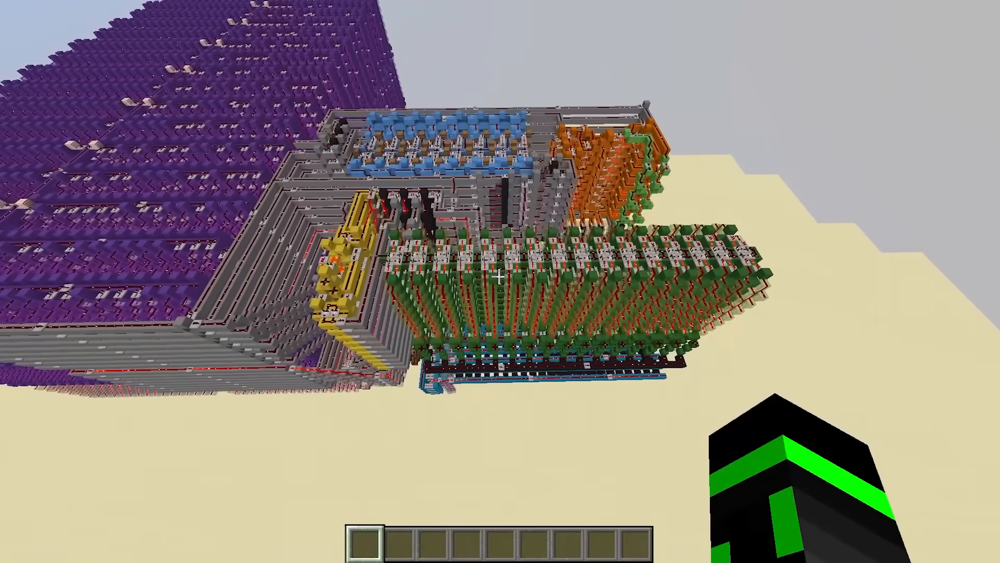
pyautogui.moveTo(500, 281)
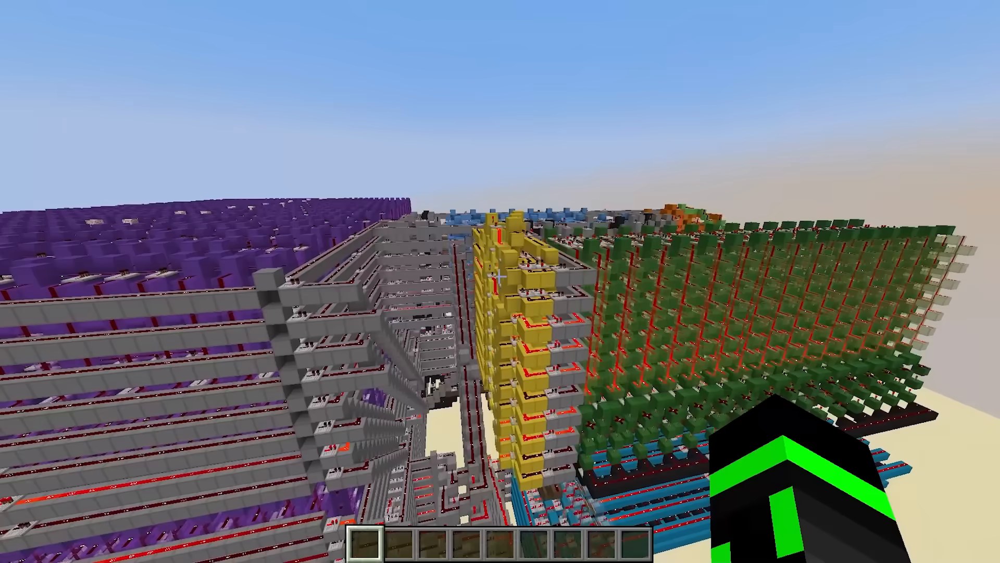
pyautogui.moveTo(500, 282)
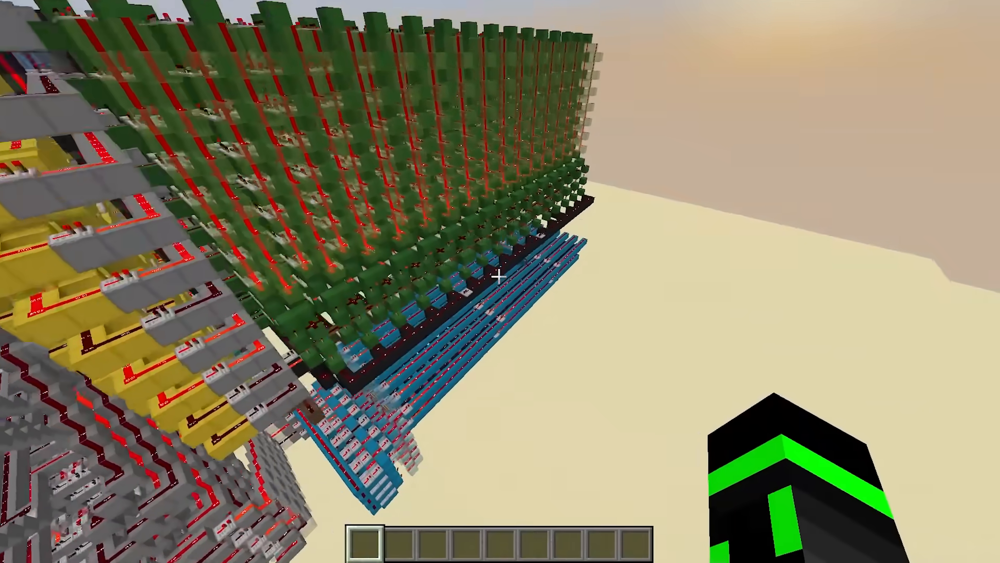
pyautogui.moveTo(500, 282)
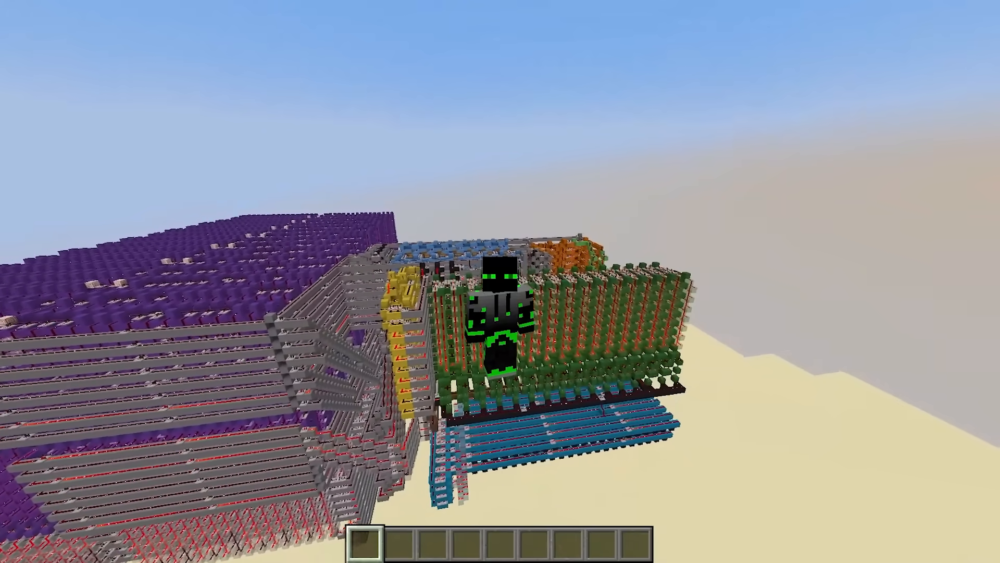
pyautogui.moveTo(500, 281)
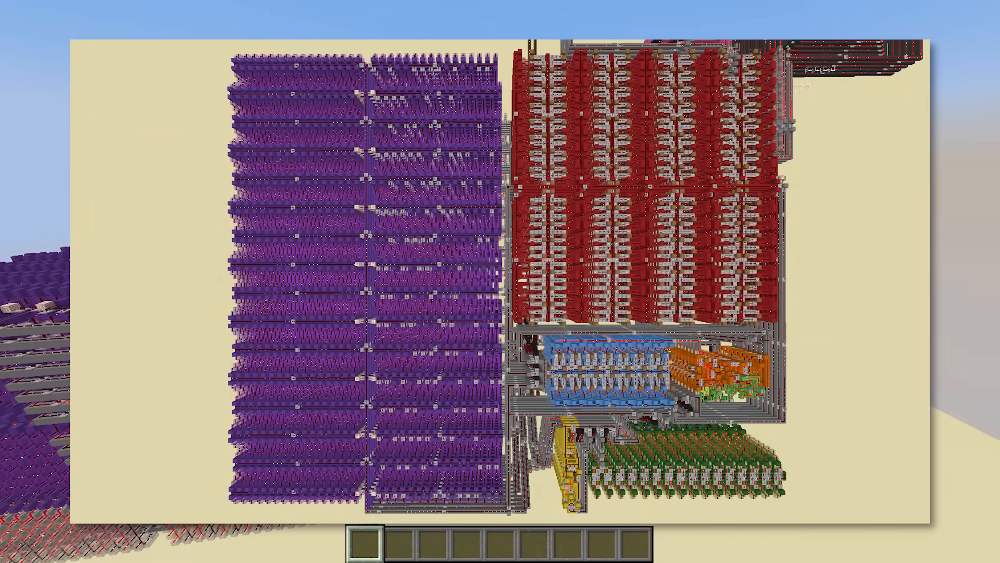
pyautogui.moveTo(500, 281)
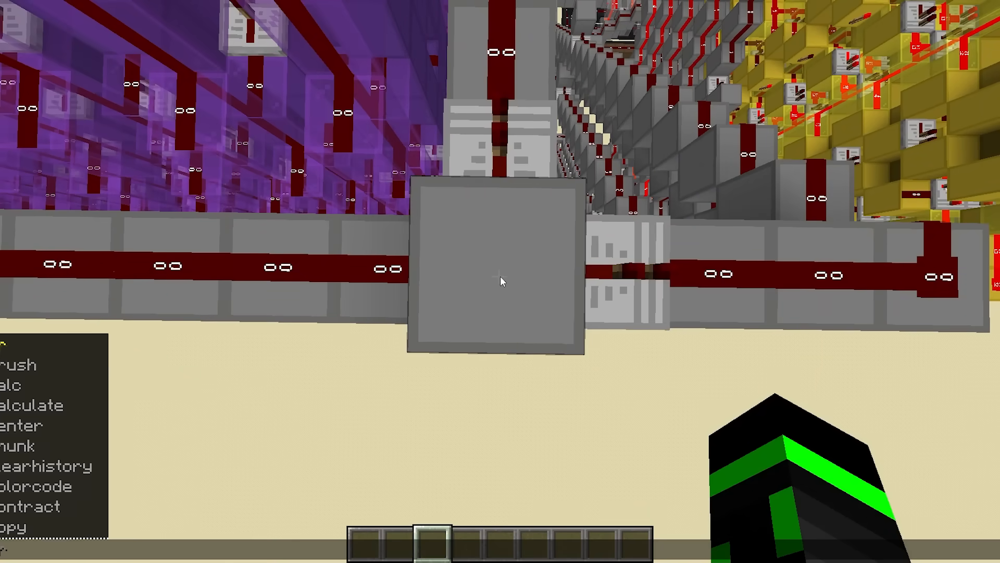
pyautogui.moveTo(500, 278)
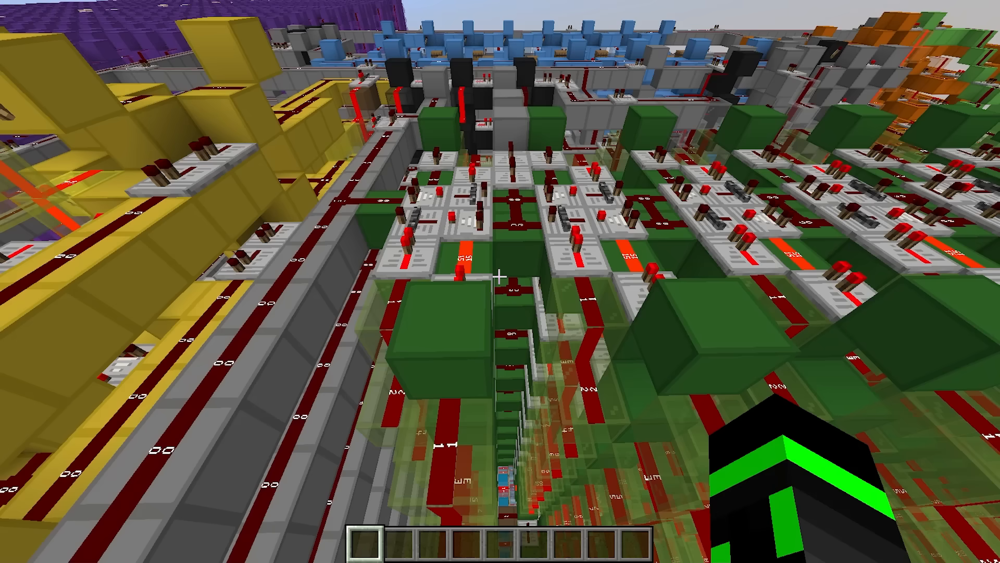
pyautogui.moveTo(500, 282)
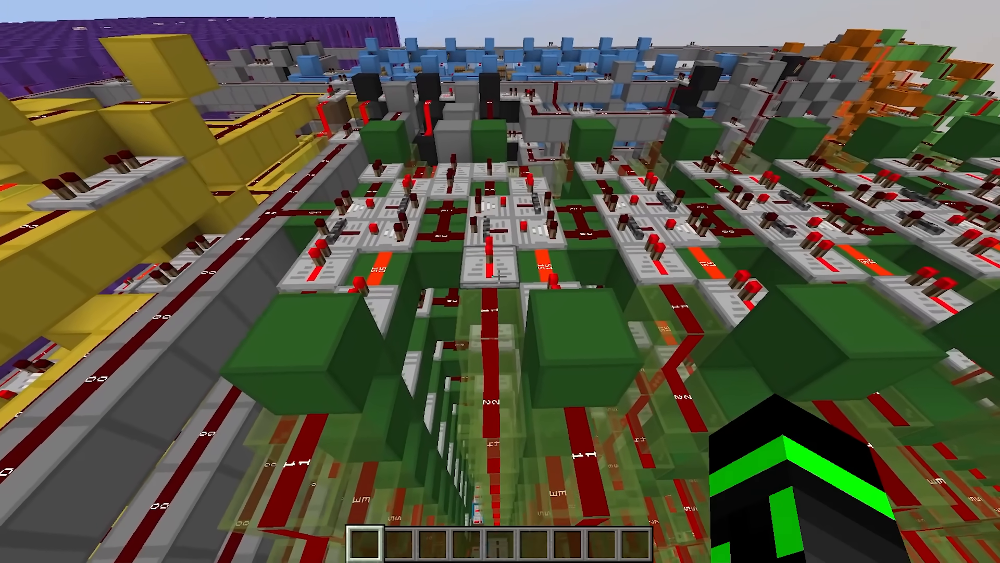
pyautogui.moveTo(500, 281)
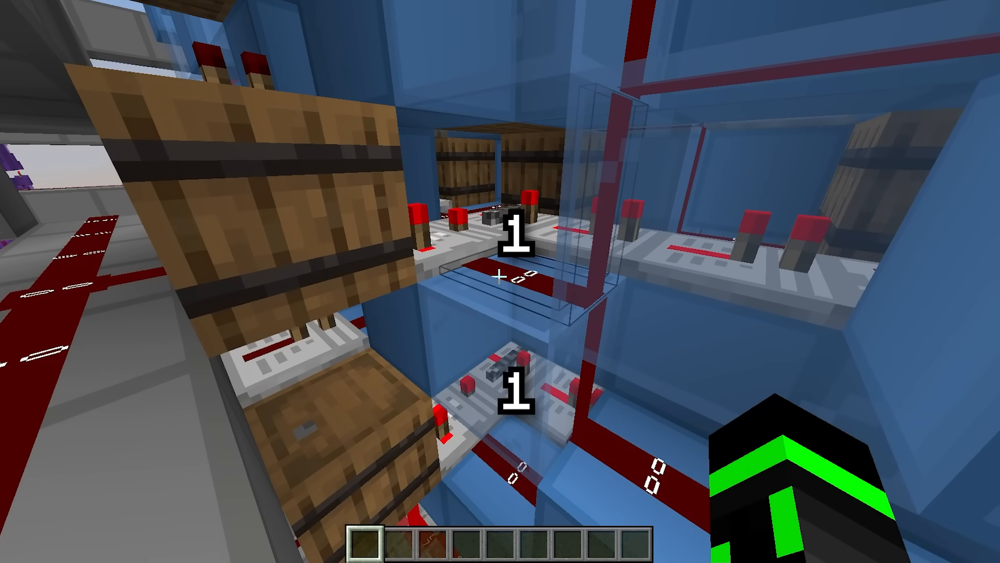
pyautogui.moveTo(501, 281)
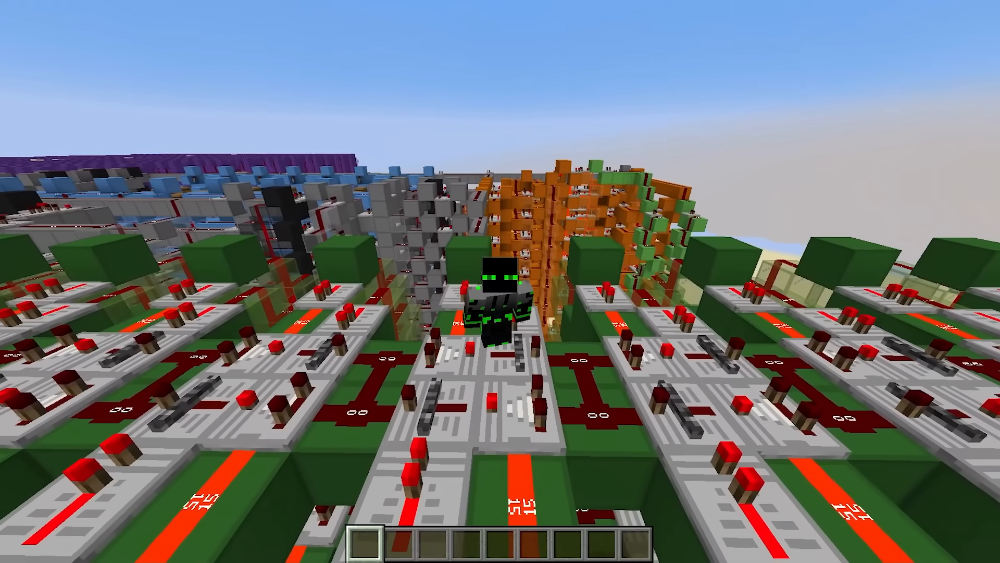
pyautogui.moveTo(500, 281)
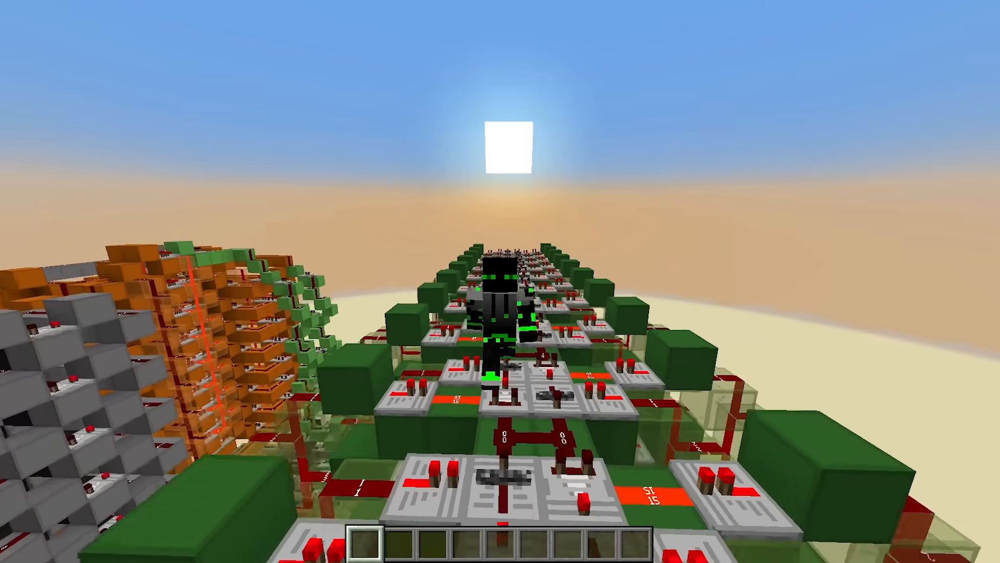
pyautogui.moveTo(500, 281)
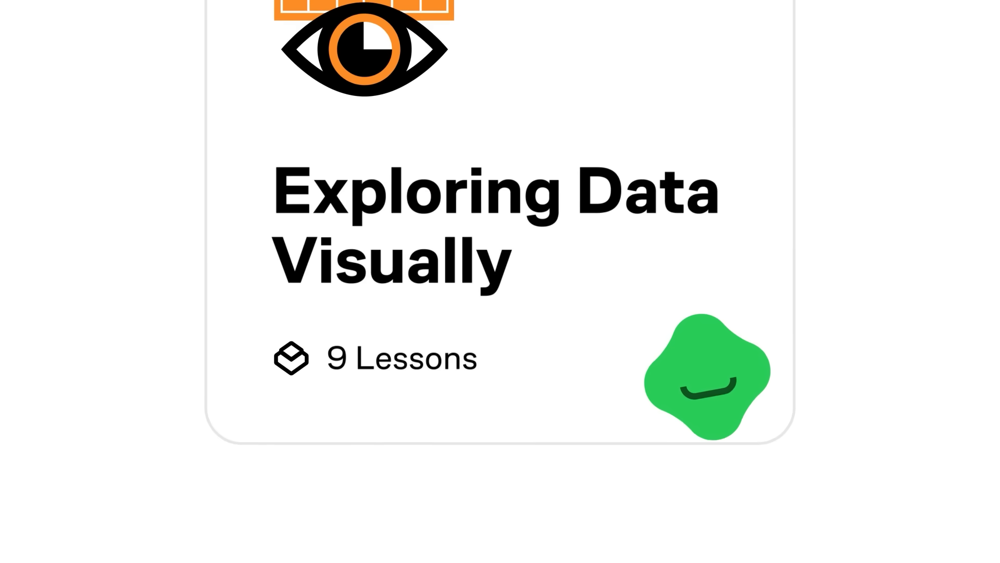
# Scroll to the Drawing Conclusions exercise and open its column chooser listing Event and Offer ID.
pyautogui.scroll(-3)
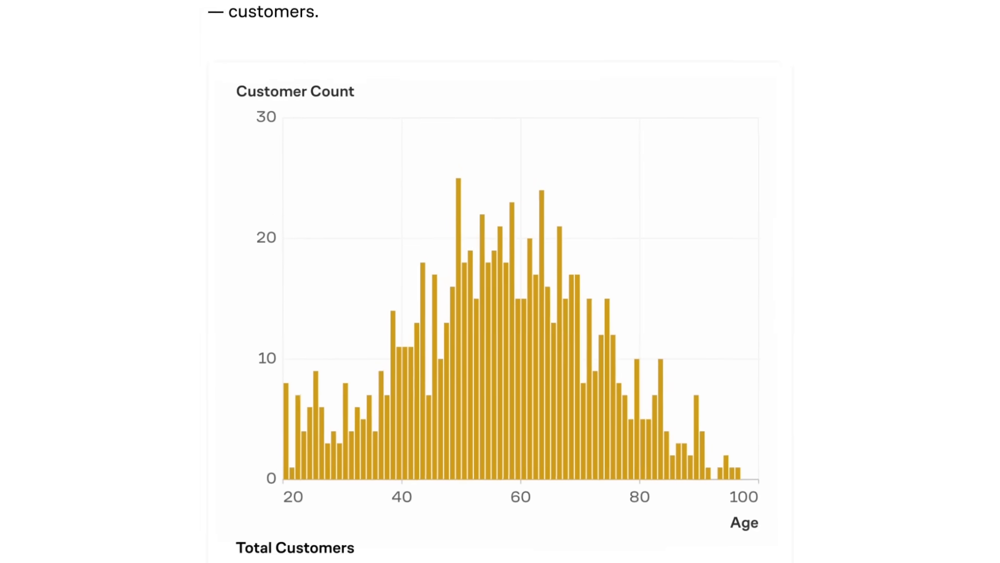
pyautogui.scroll(-3)
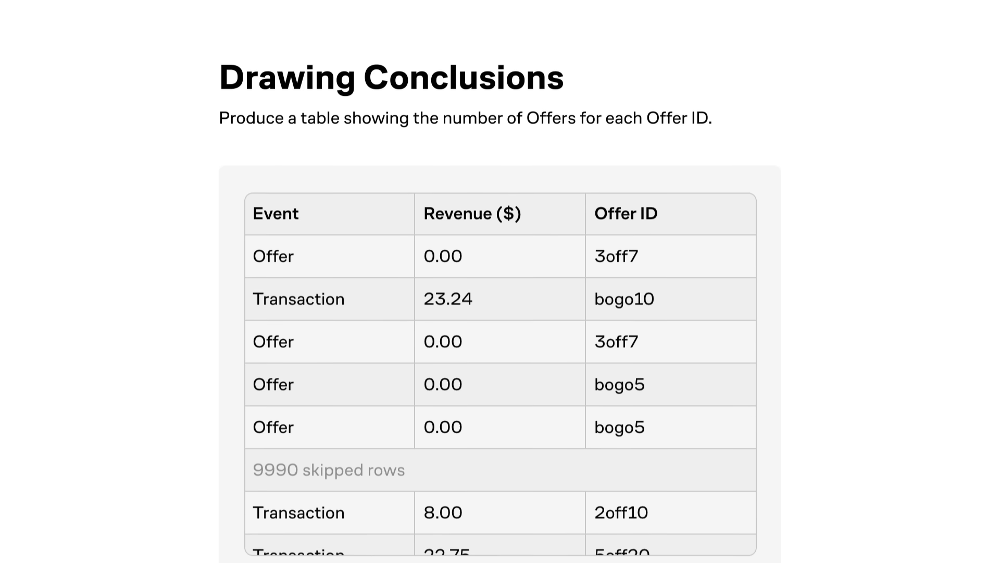
pyautogui.click(388, 404)
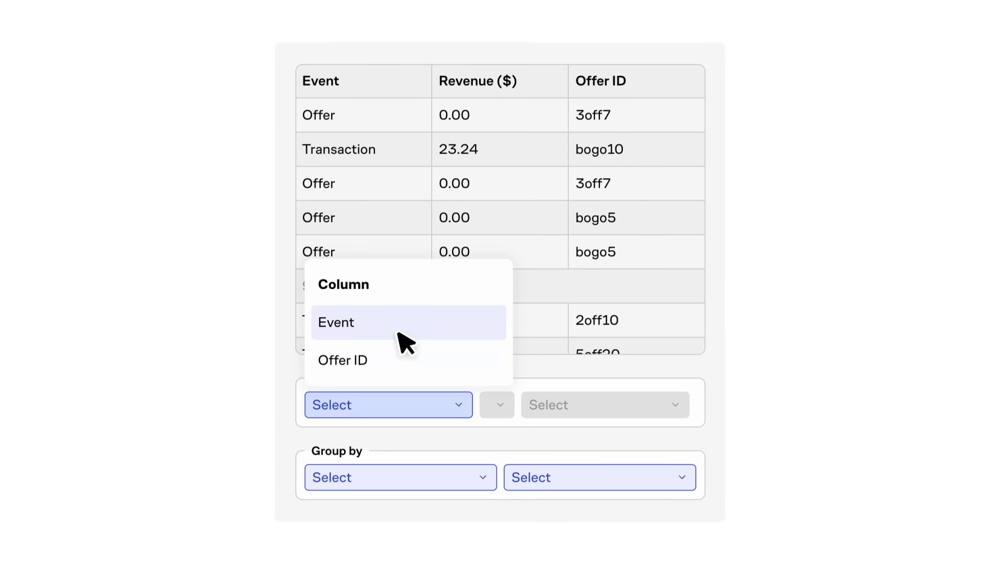